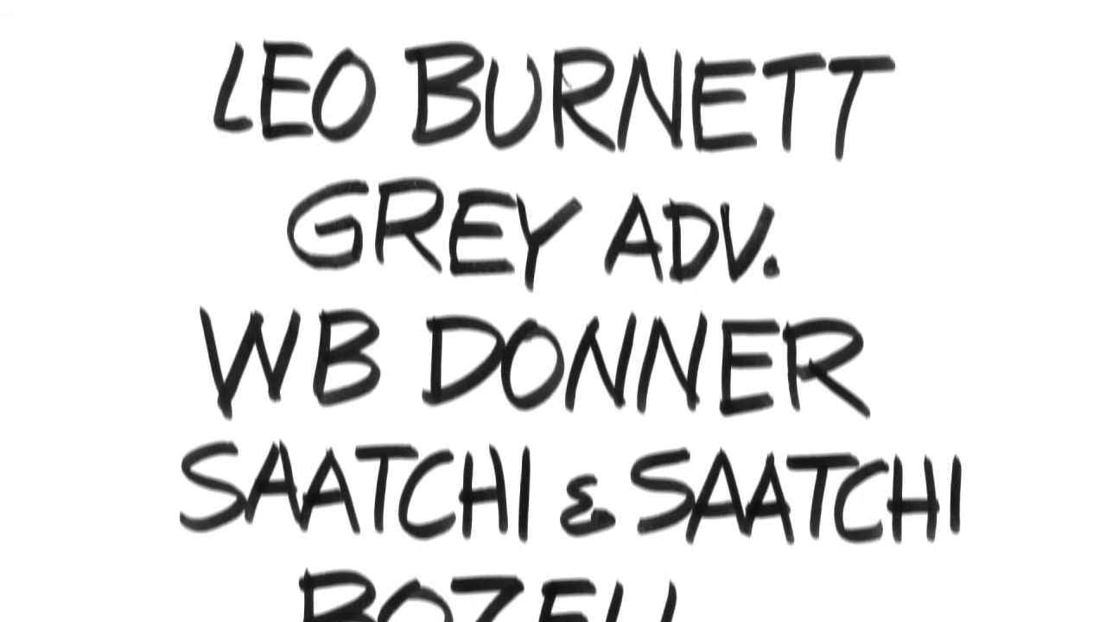
{"action": "scroll", "scroll_direction": "down", "scroll_amount": 3}
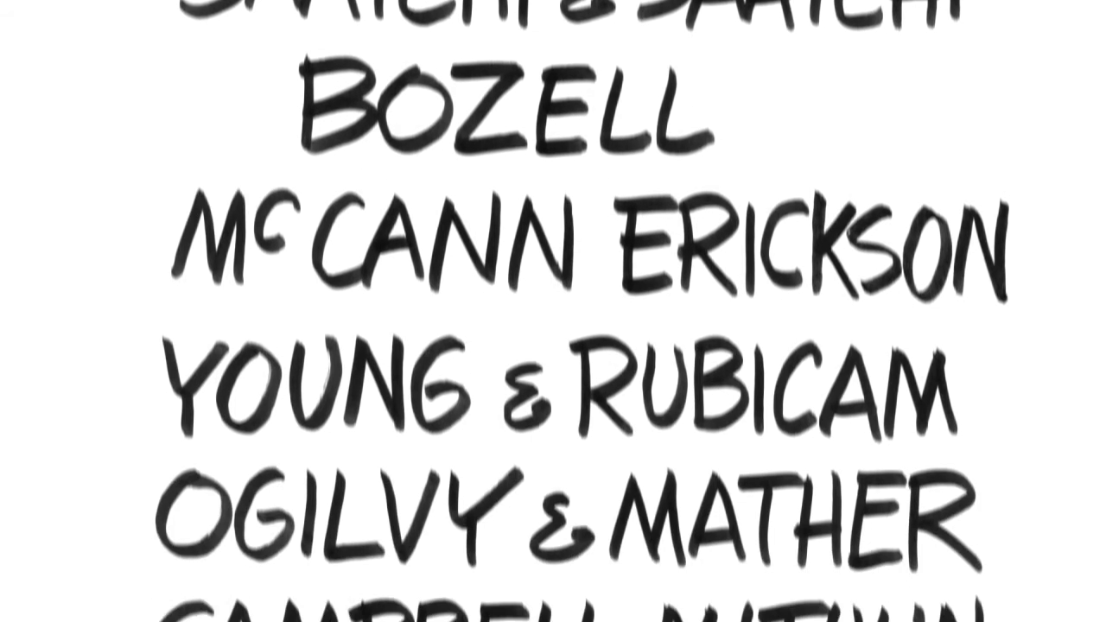